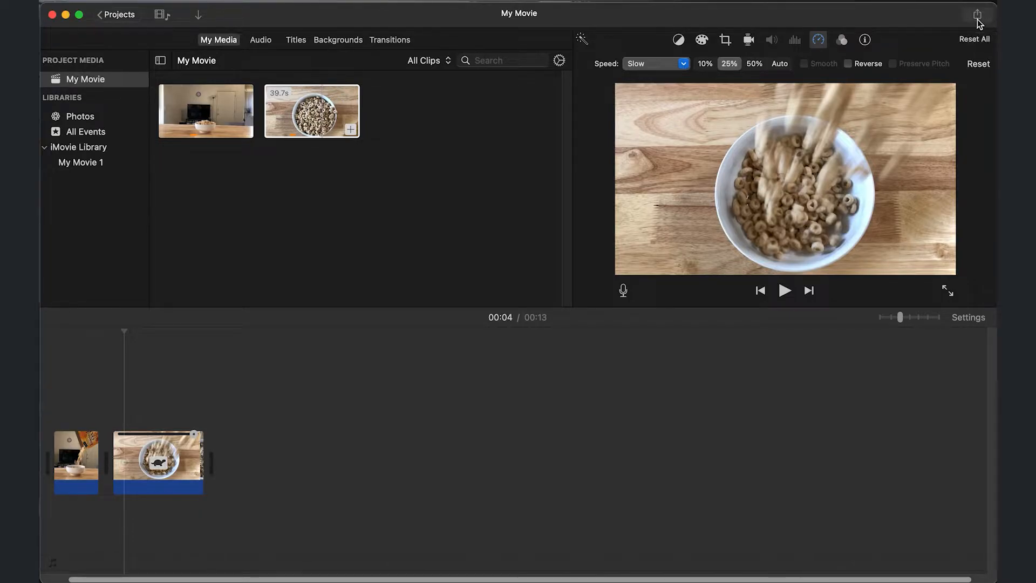
Choose Export File from the Share menu to reach the export settings.
left_click(978, 14)
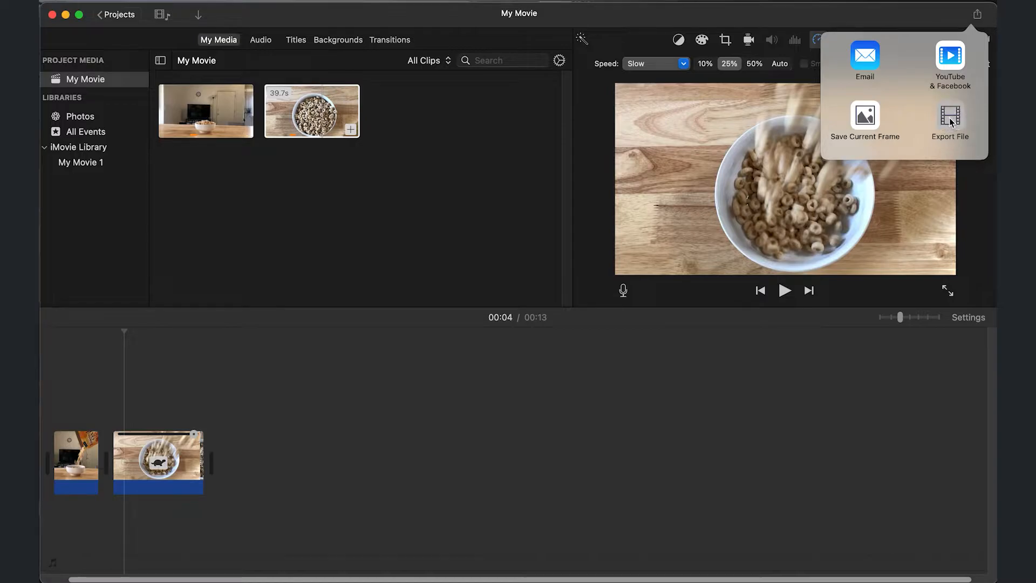
left_click(950, 122)
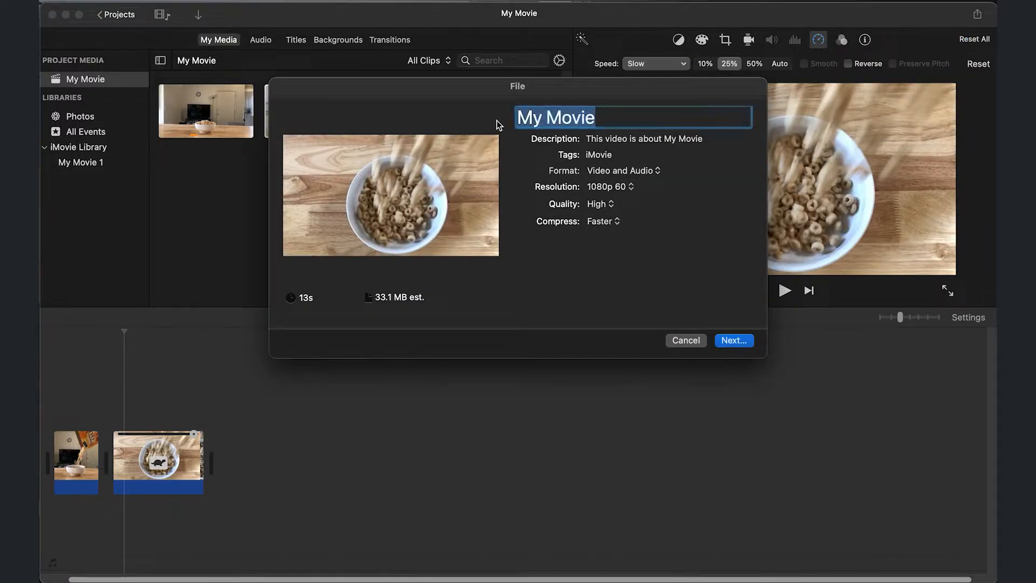
Enter 'Cereal Commercial' as the export title.
type("Cereal")
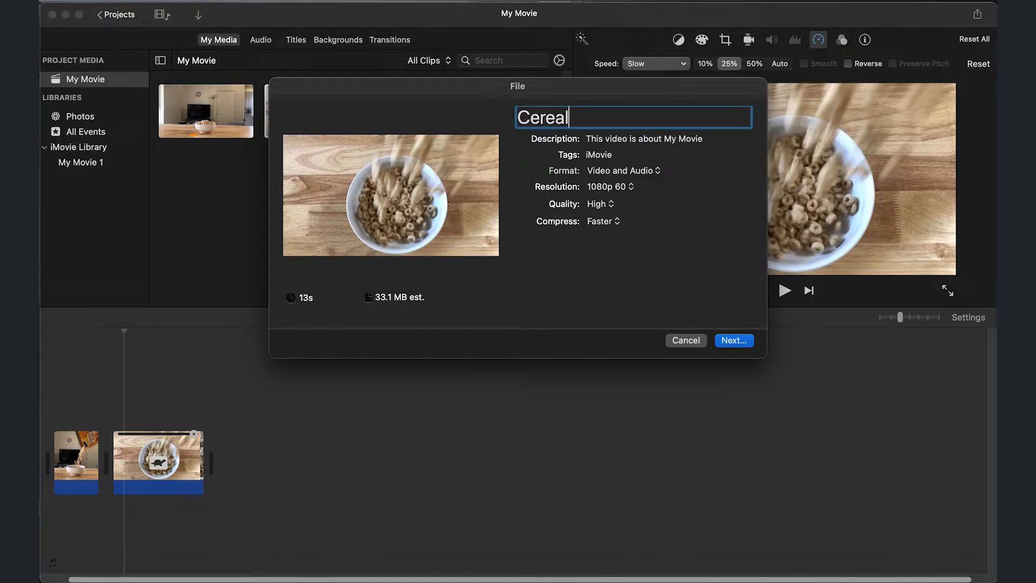
type("Commercial")
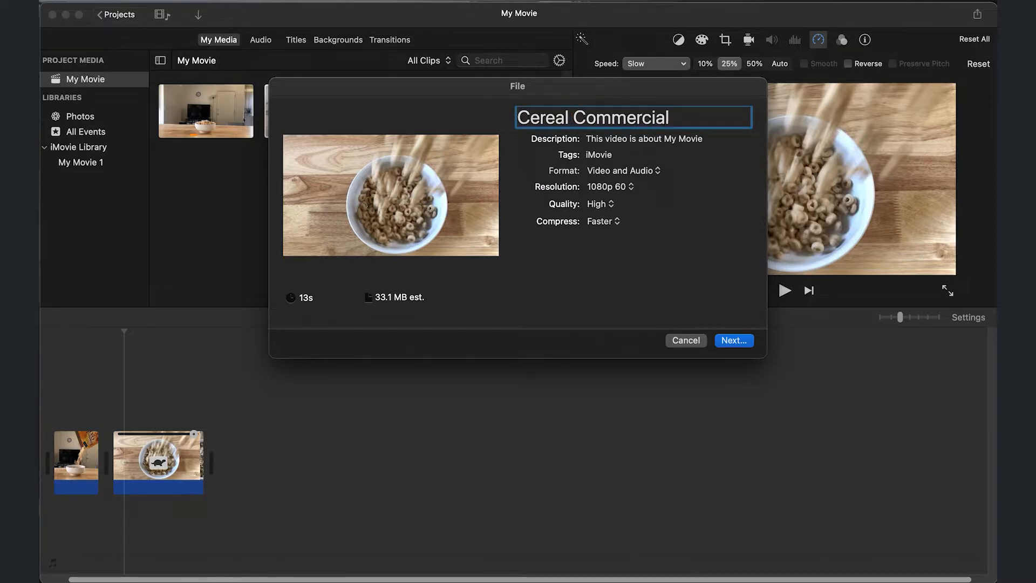
left_click(661, 154)
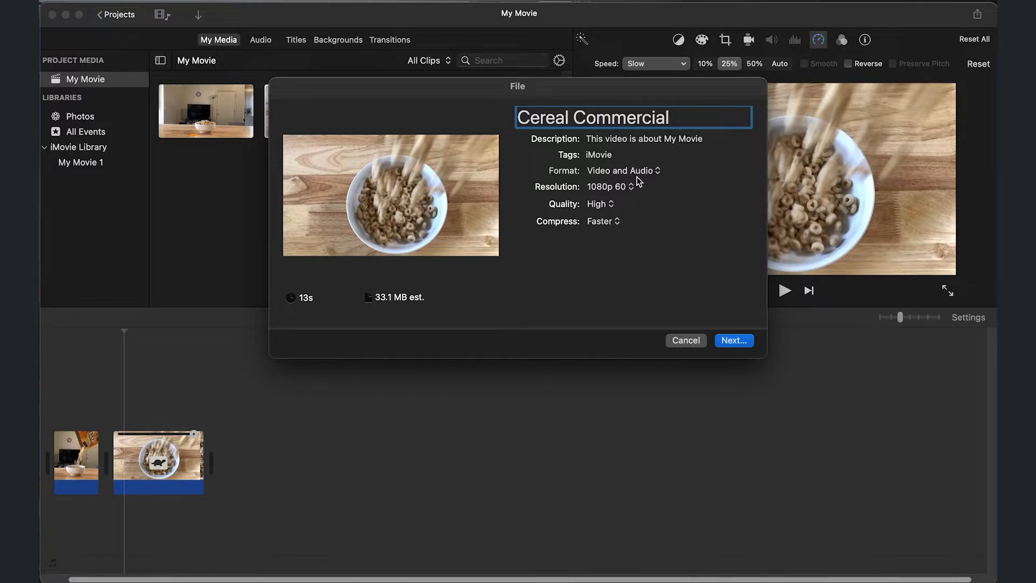
mouse_move(626, 183)
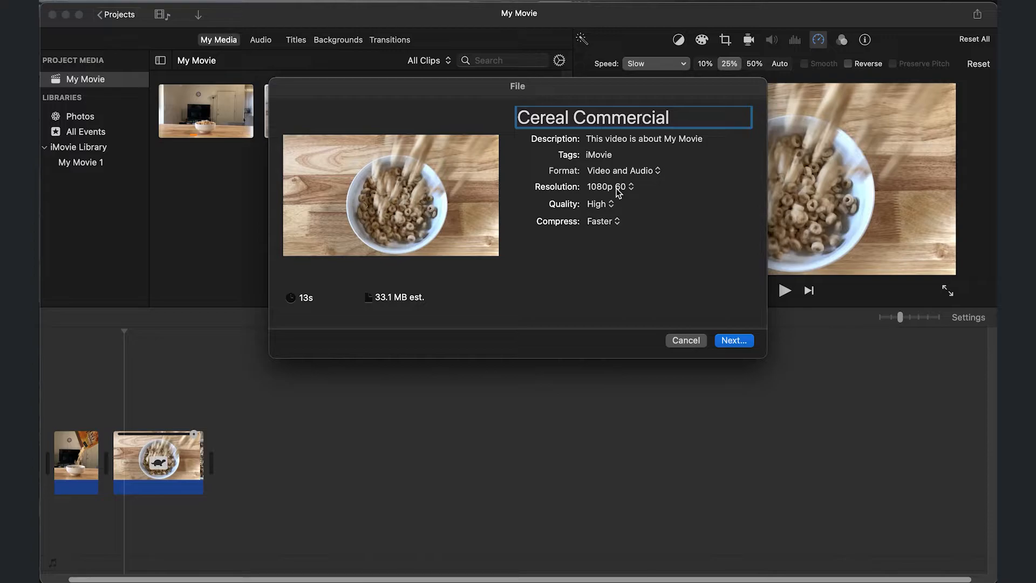
mouse_move(609, 187)
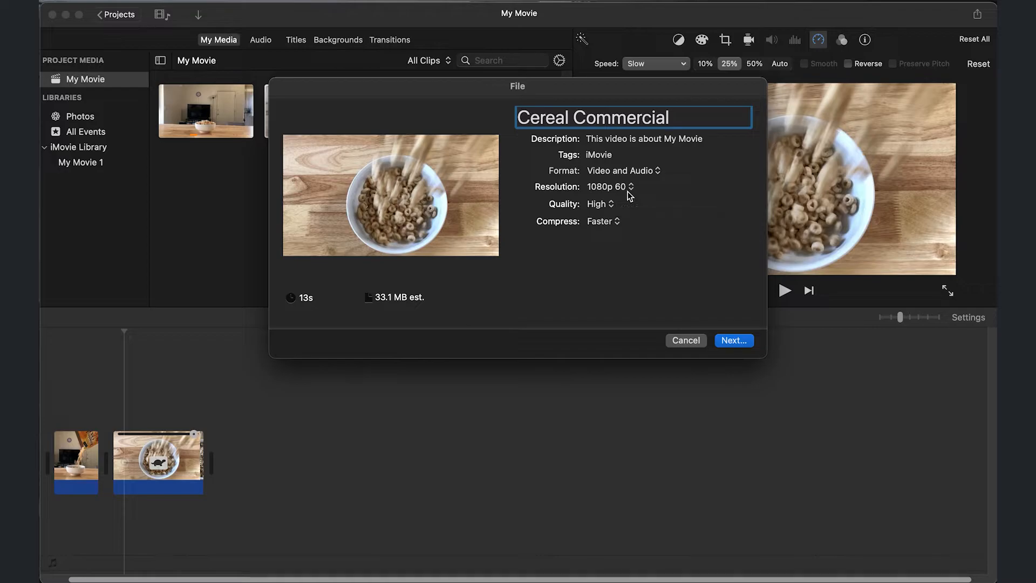
mouse_move(629, 190)
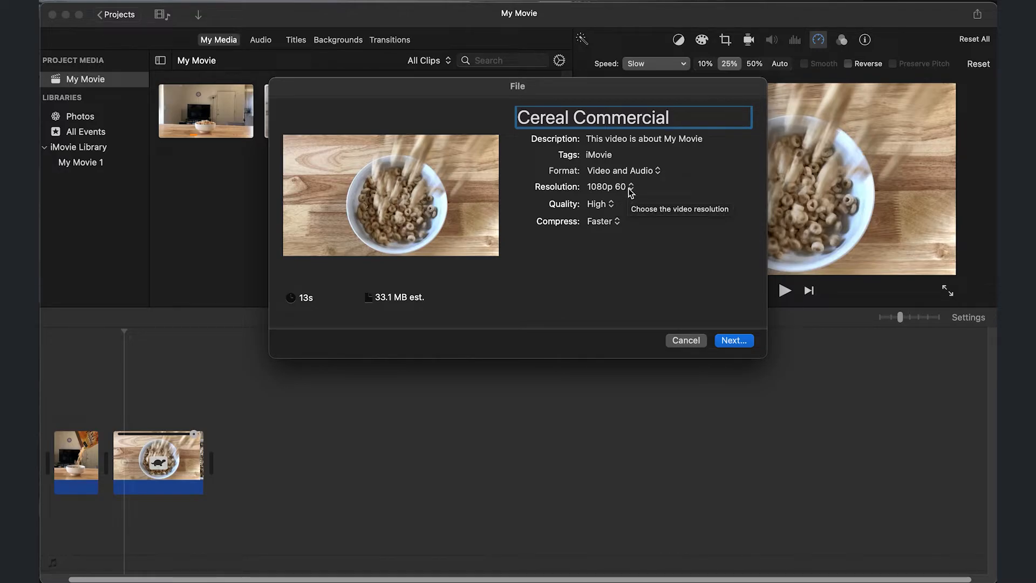
left_click(609, 187)
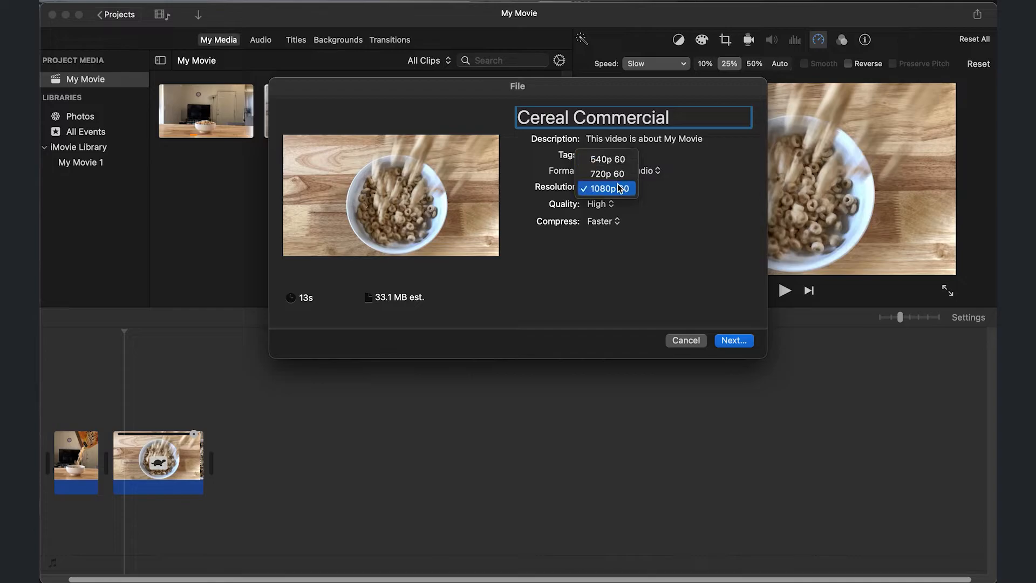
left_click(606, 188)
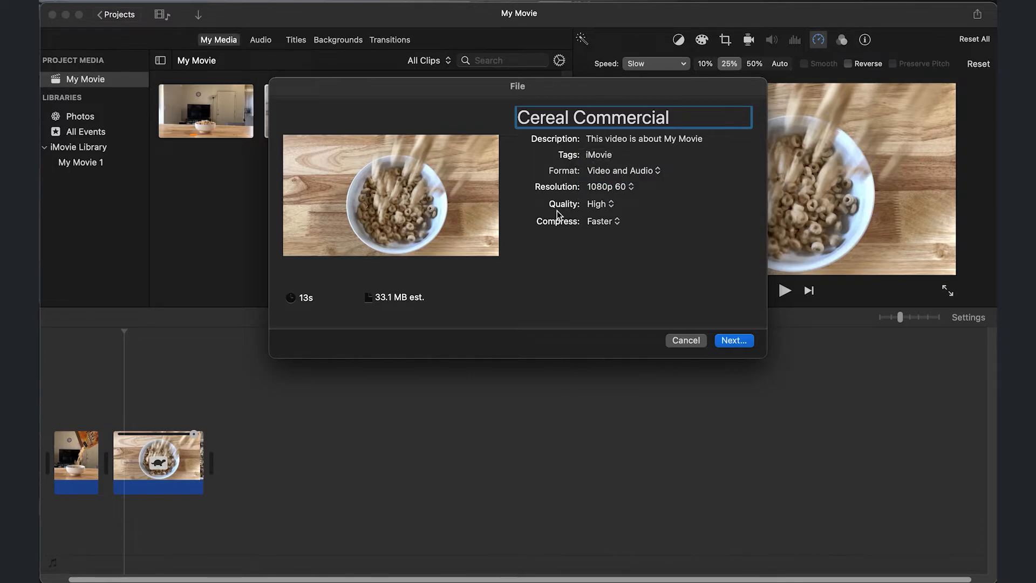
left_click(599, 204)
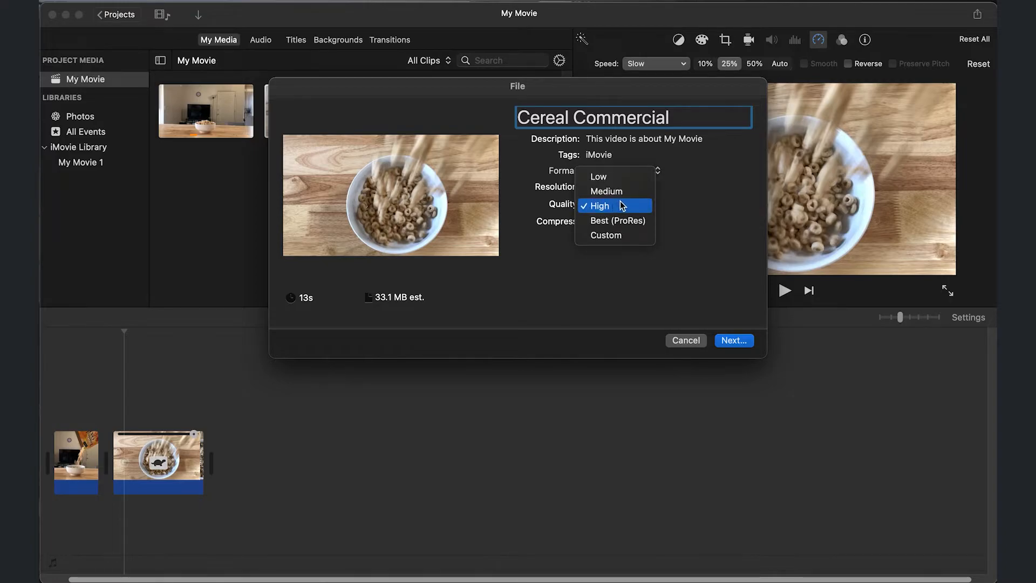
mouse_move(626, 208)
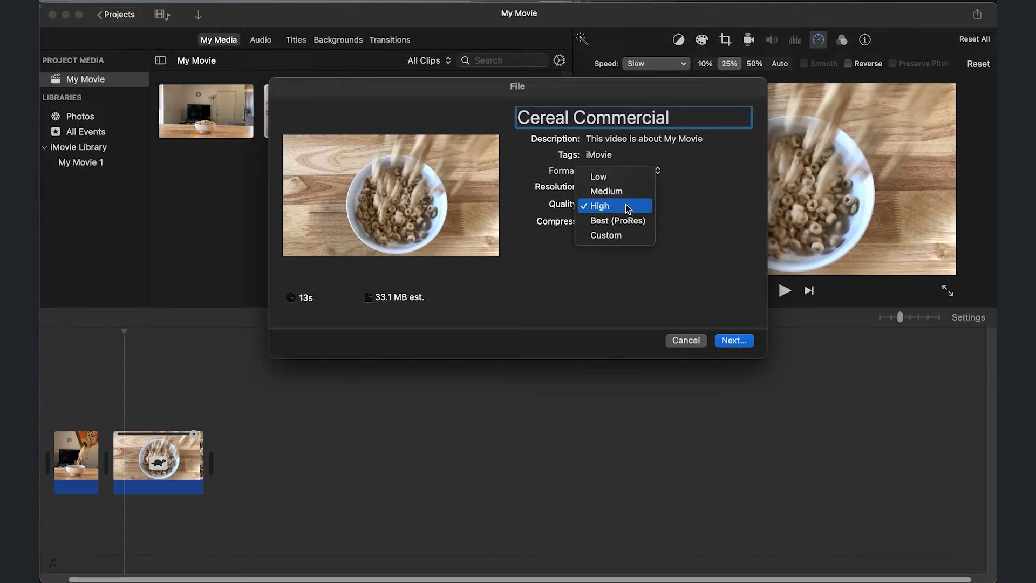
mouse_move(618, 220)
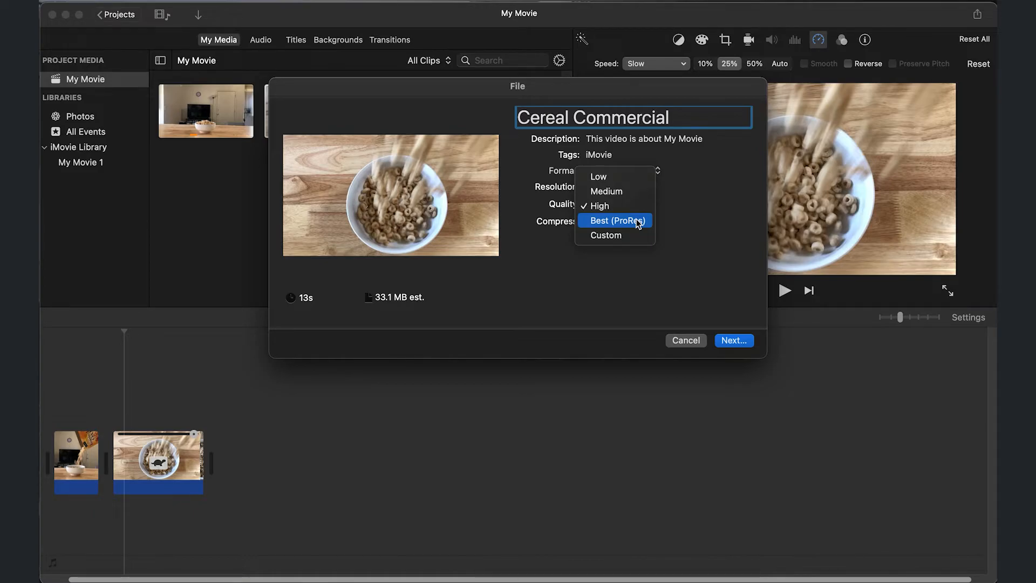
left_click(602, 221)
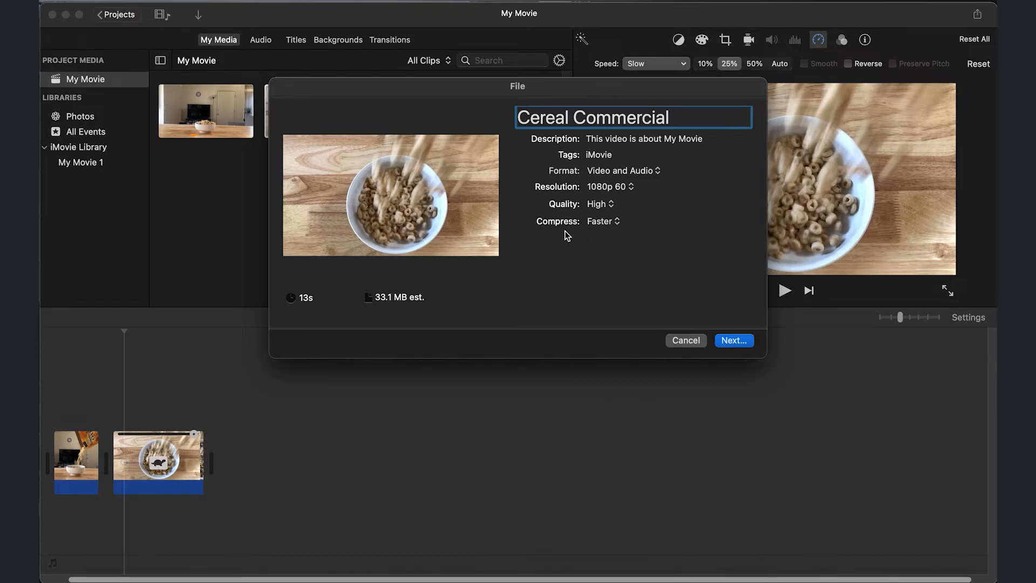
Bring up the Compress choices to switch from Faster to Better Quality.
left_click(601, 220)
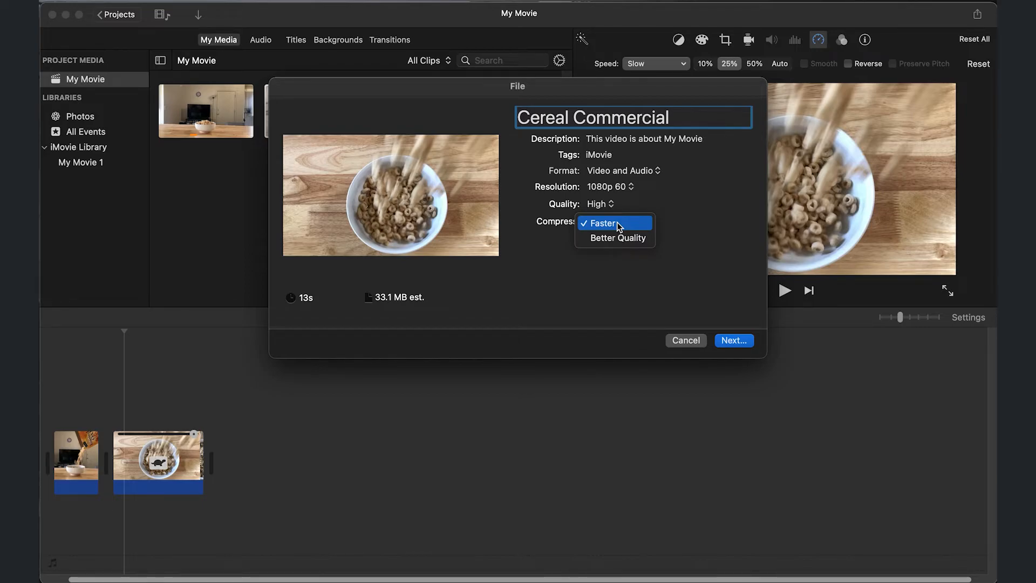
mouse_move(615, 237)
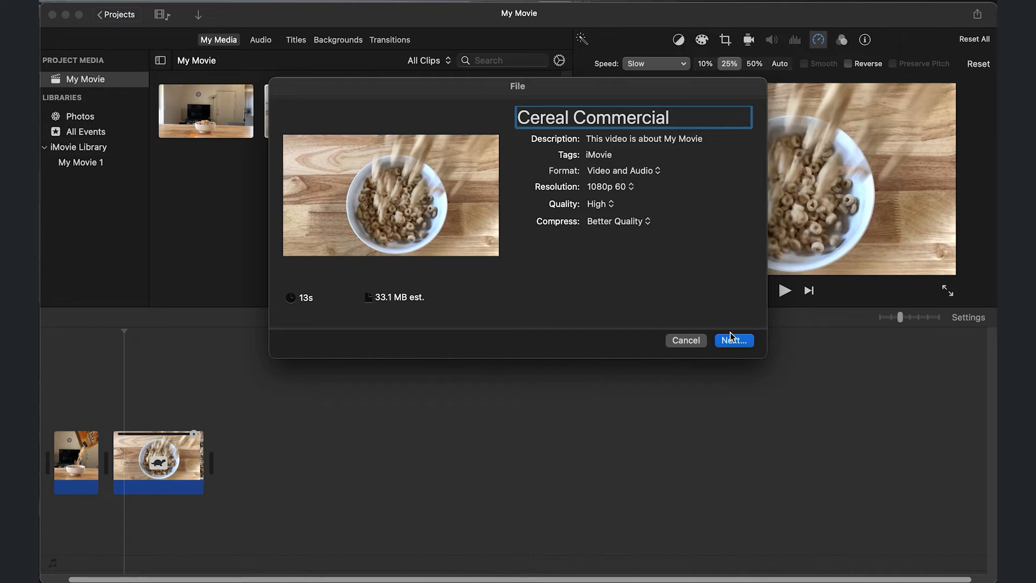
Continue past the settings and save the export to the Desktop.
left_click(733, 340)
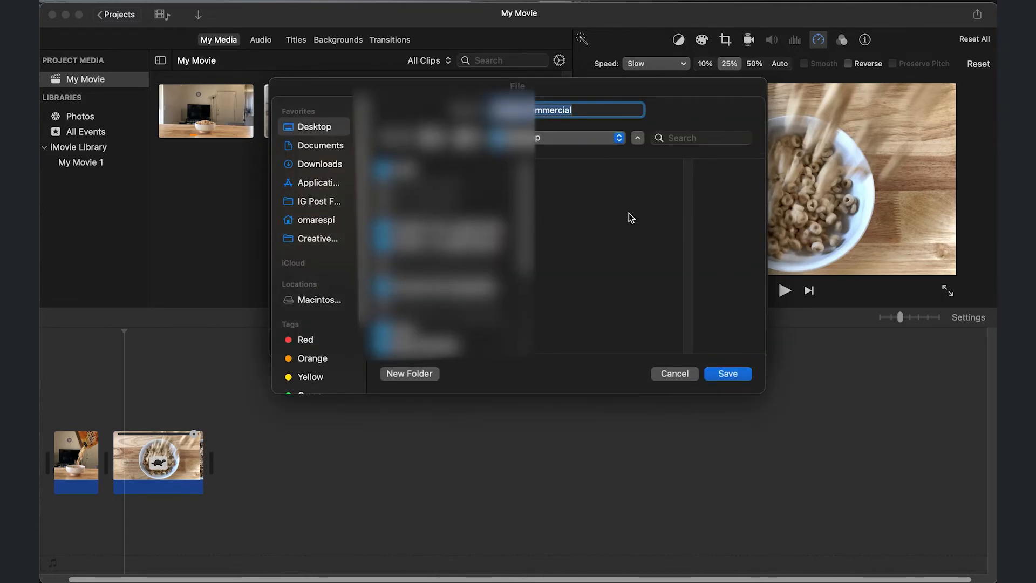
mouse_move(598, 196)
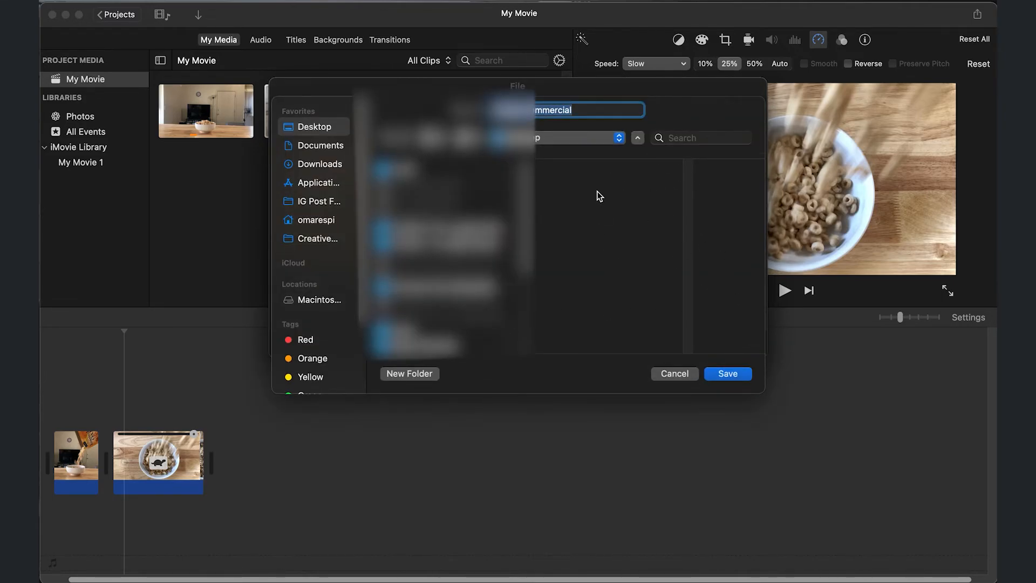
mouse_move(537, 181)
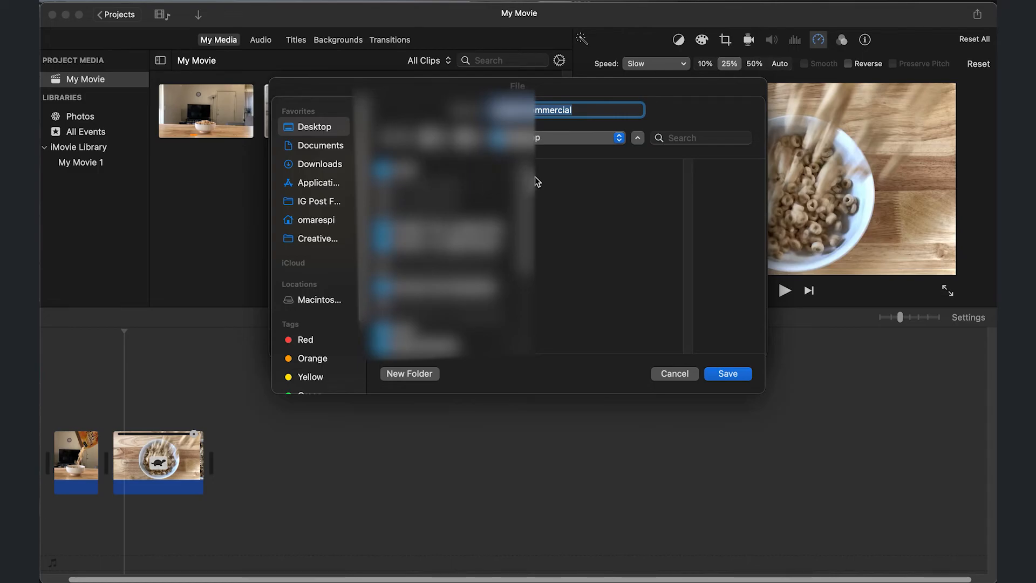
left_click(727, 373)
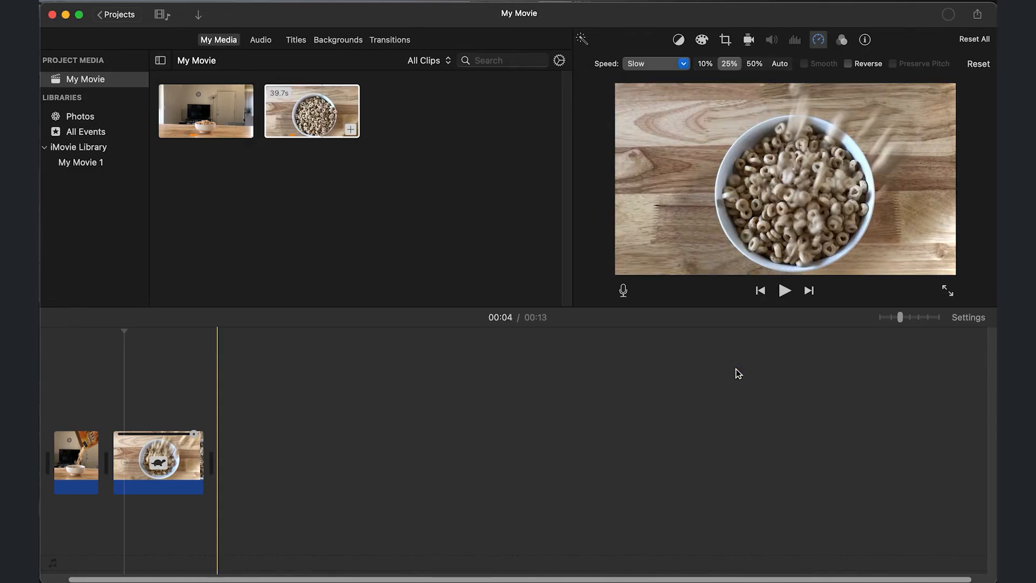